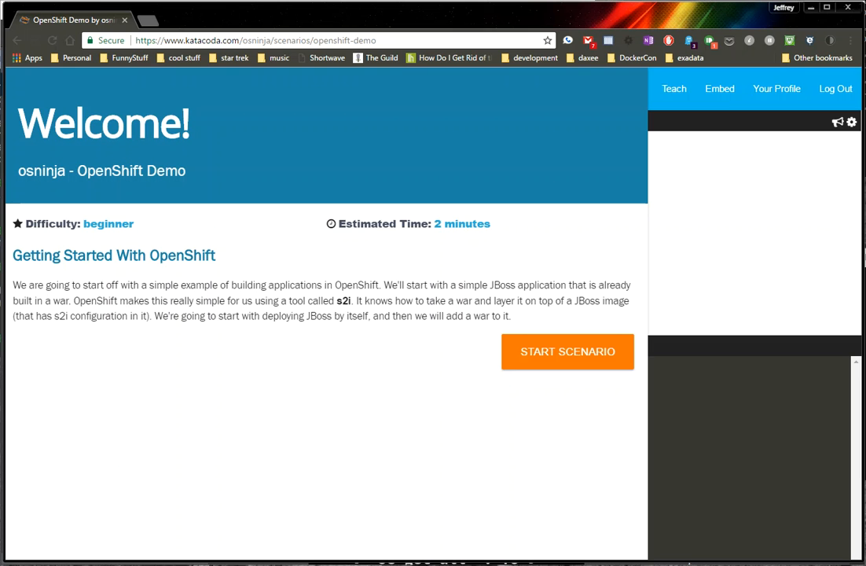
Start the OpenShift Demo scenario, reaching Step 1 - Create a New Project with its terminal.
{"action": "left_click", "coordinate": [566, 353]}
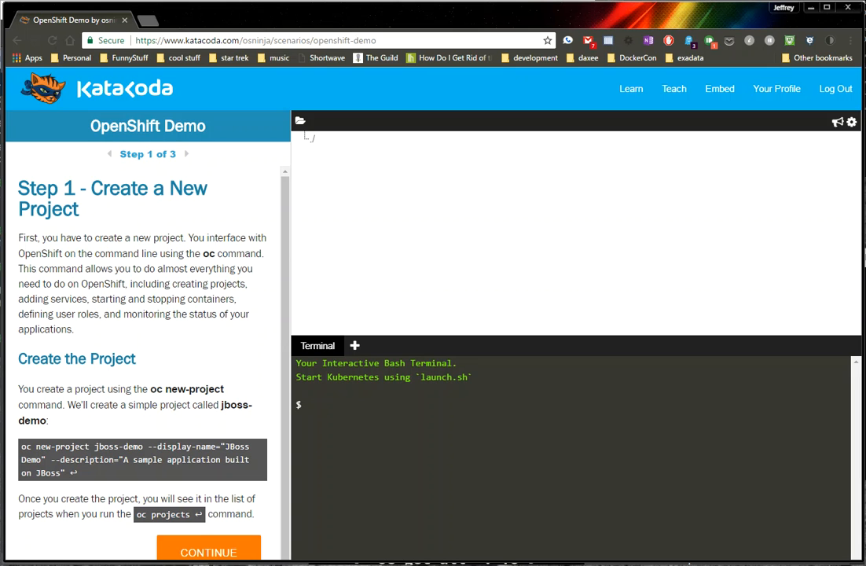
Create the jboss-demo project with oc new-project and list projects to confirm it is current.
{"action": "left_click", "coordinate": [307, 404]}
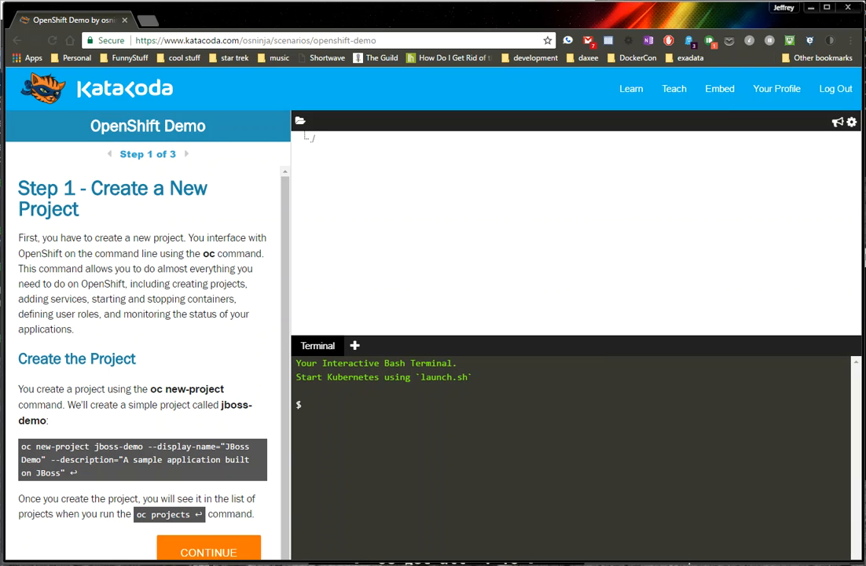
{"action": "left_click", "coordinate": [306, 404]}
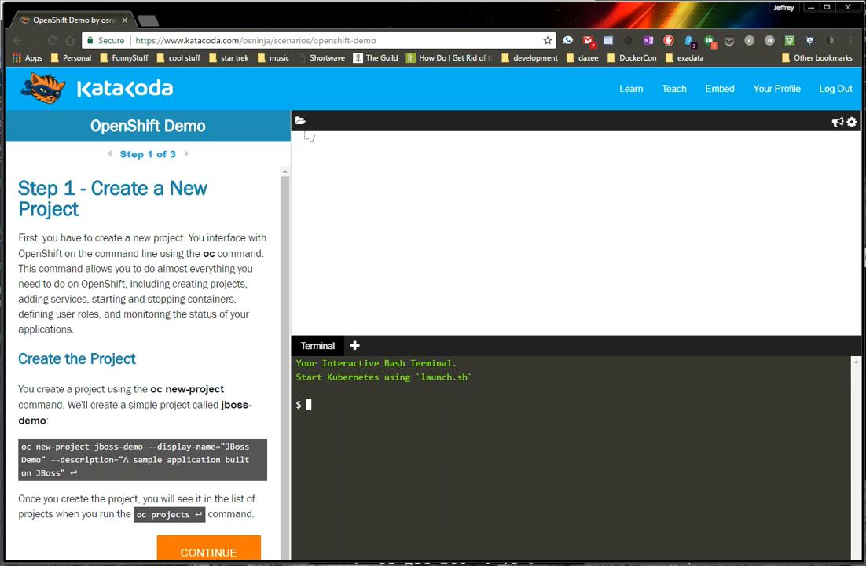
{"action": "type", "text": "oc projects"}
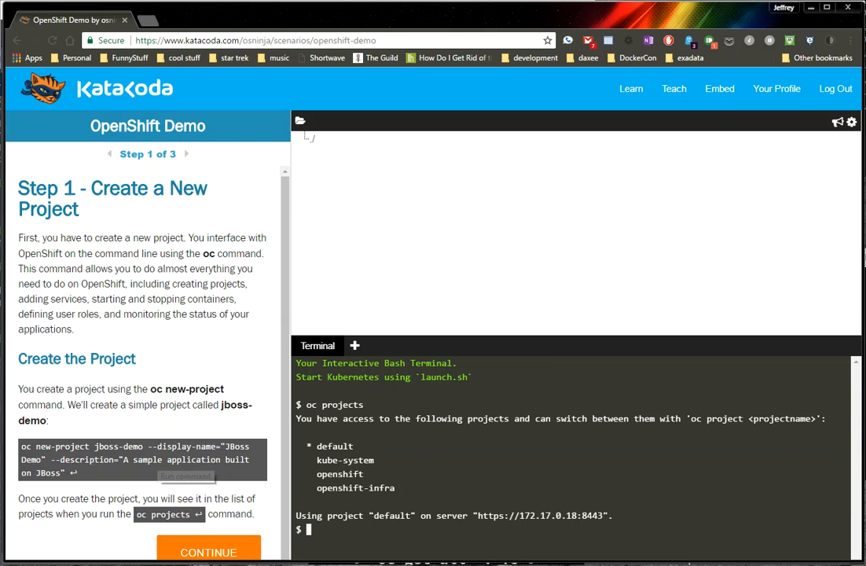
{"action": "left_click", "coordinate": [185, 477]}
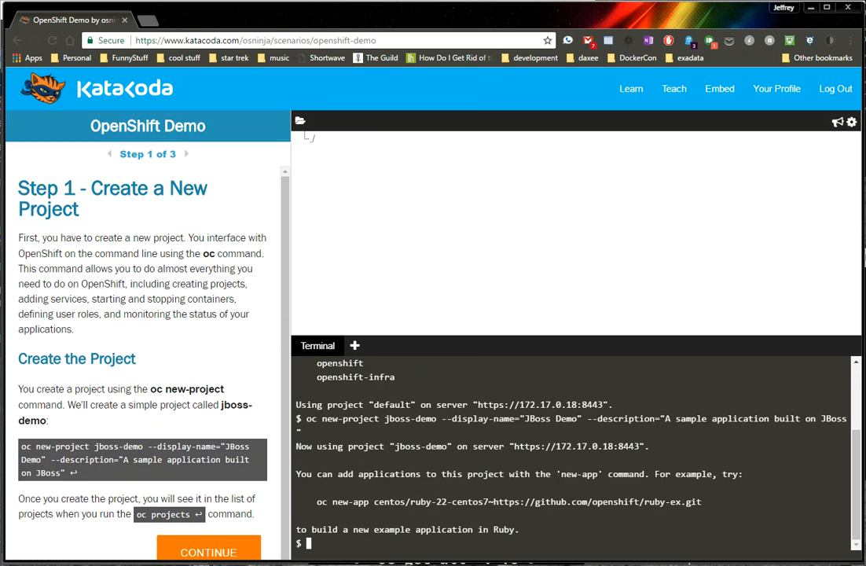
{"action": "type", "text": "oc projects"}
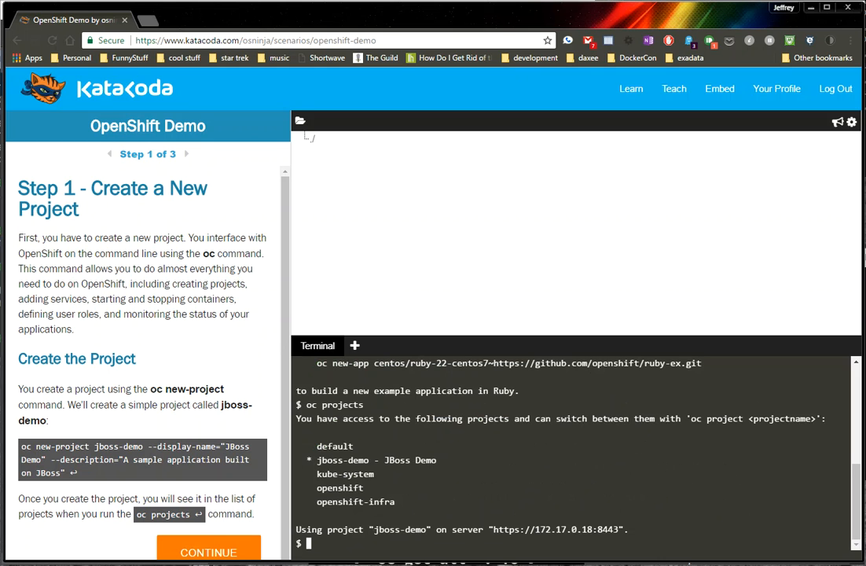
Advance to Step 2, create the eap70-openshift app with oc new-app and check oc status.
{"action": "left_click", "coordinate": [208, 552]}
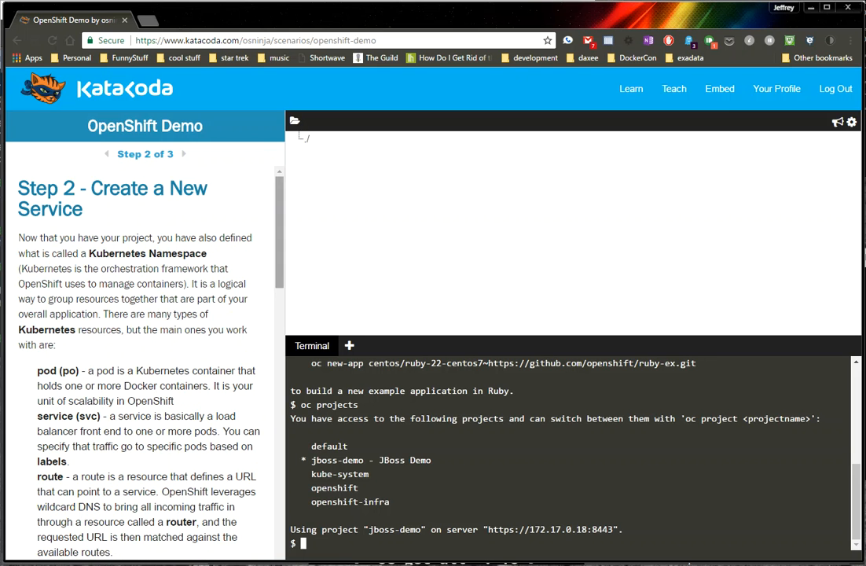
{"action": "scroll", "scroll_direction": "down", "scroll_amount": 3}
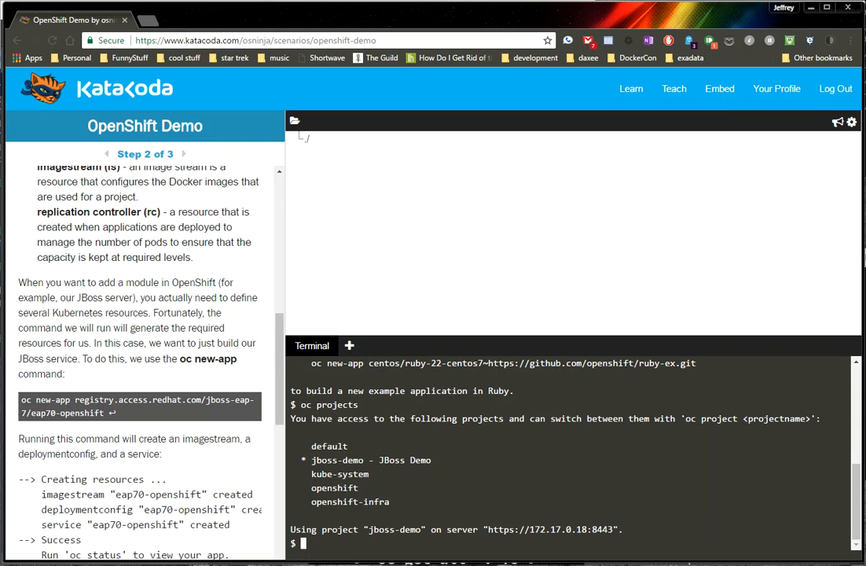
{"action": "mouse_move", "coordinate": [91, 412]}
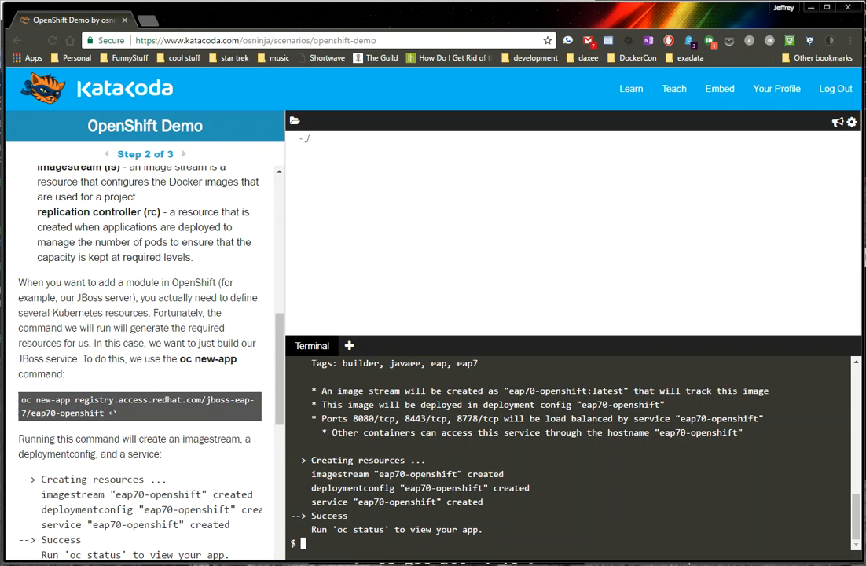
{"action": "type", "text": "jo"}
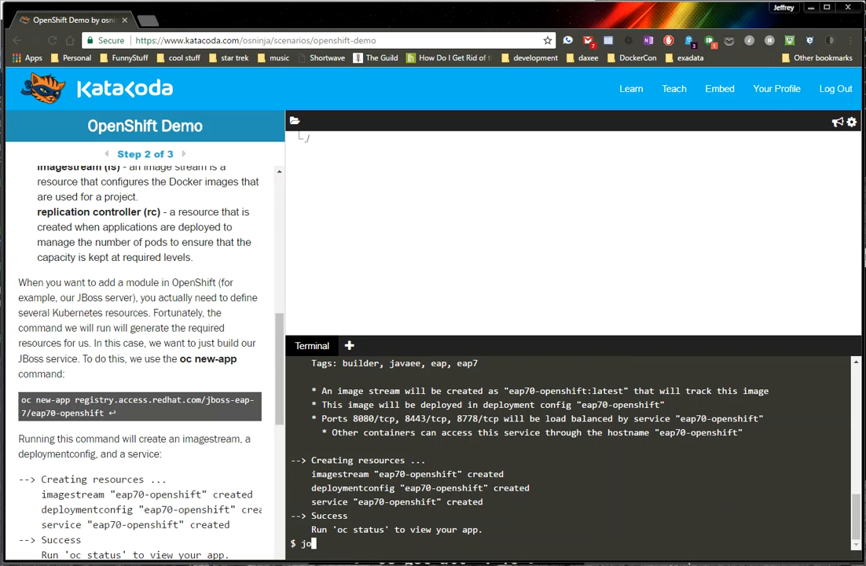
{"action": "type", "text": "c status"}
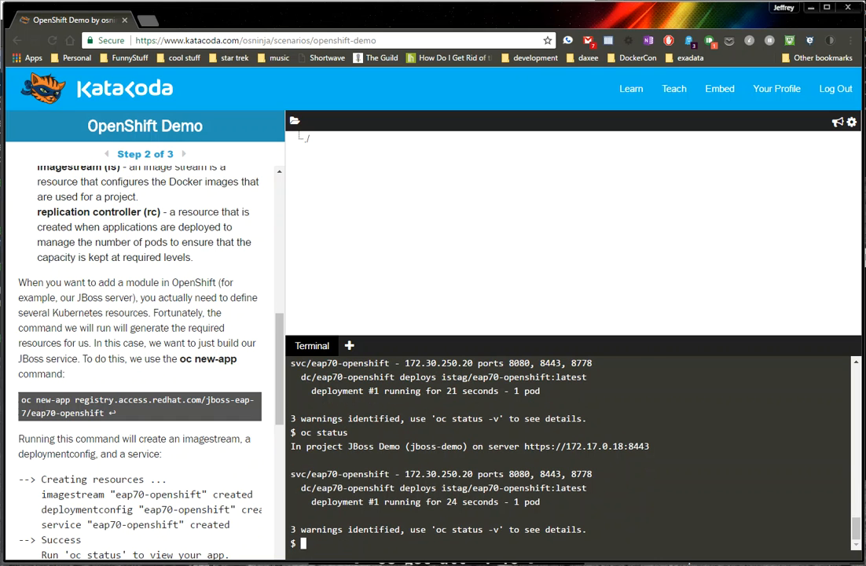
{"action": "type", "text": "oc"}
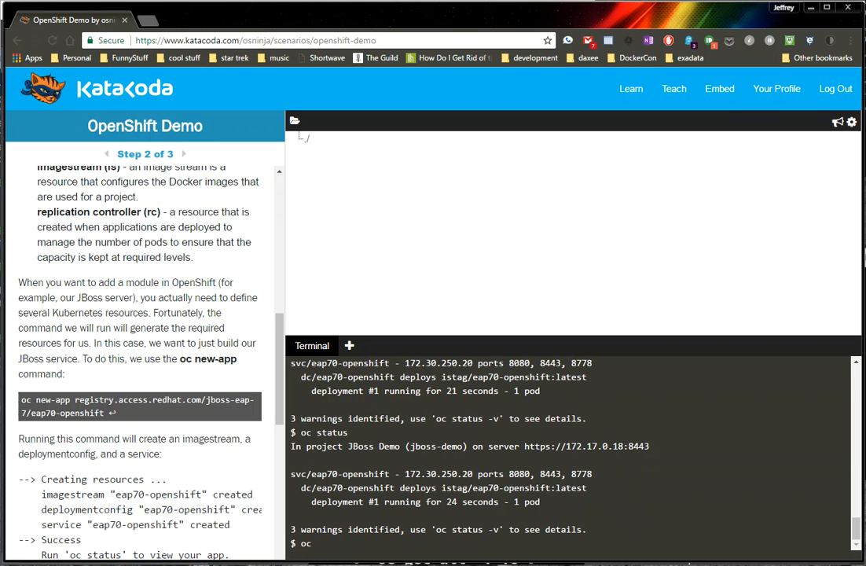
{"action": "scroll", "scroll_direction": "down", "scroll_amount": 3}
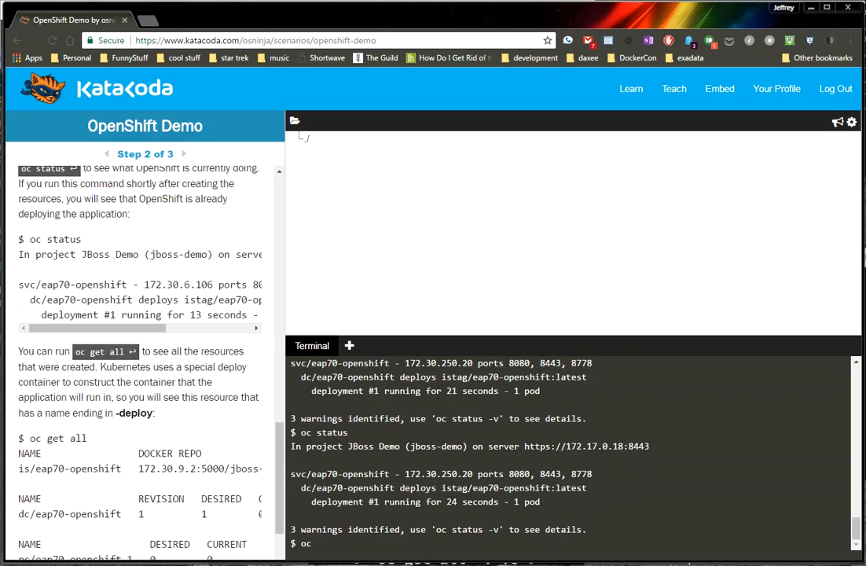
Run oc get all and oc status until the eap70-openshift pod shows ready and running.
{"action": "type", "text": "oc get all"}
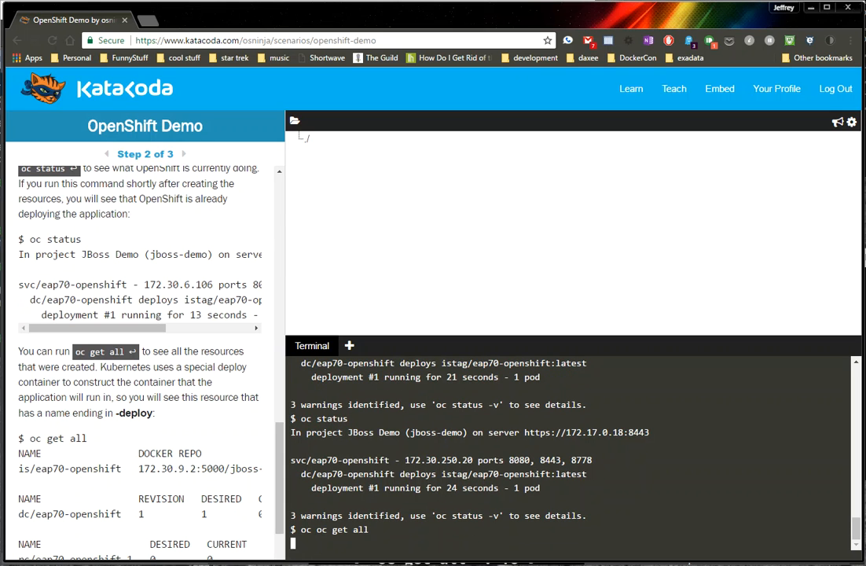
{"action": "key", "text": "Return"}
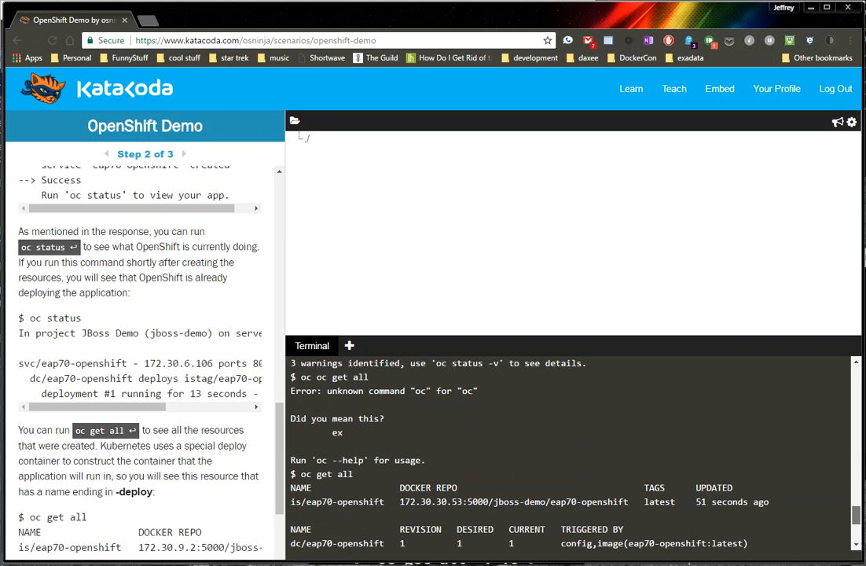
{"action": "scroll", "scroll_direction": "down", "scroll_amount": 3}
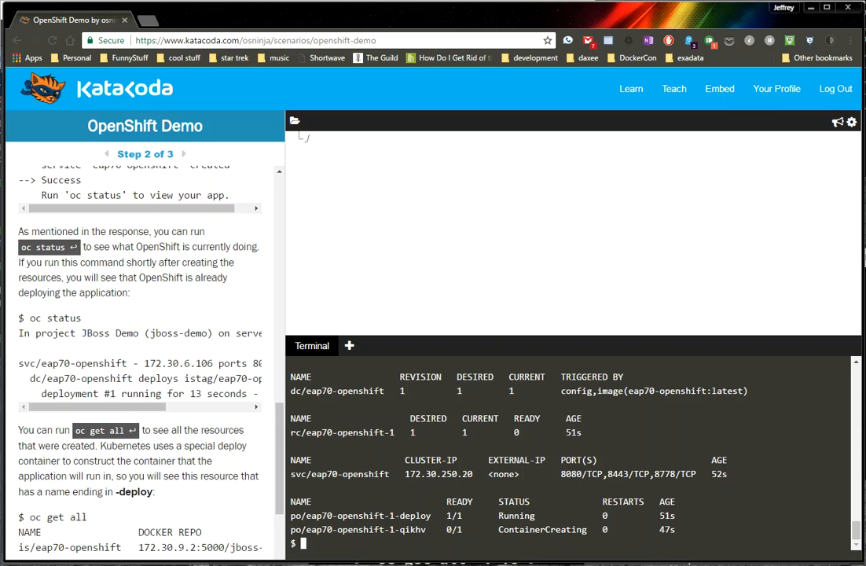
{"action": "type", "text": "oc status"}
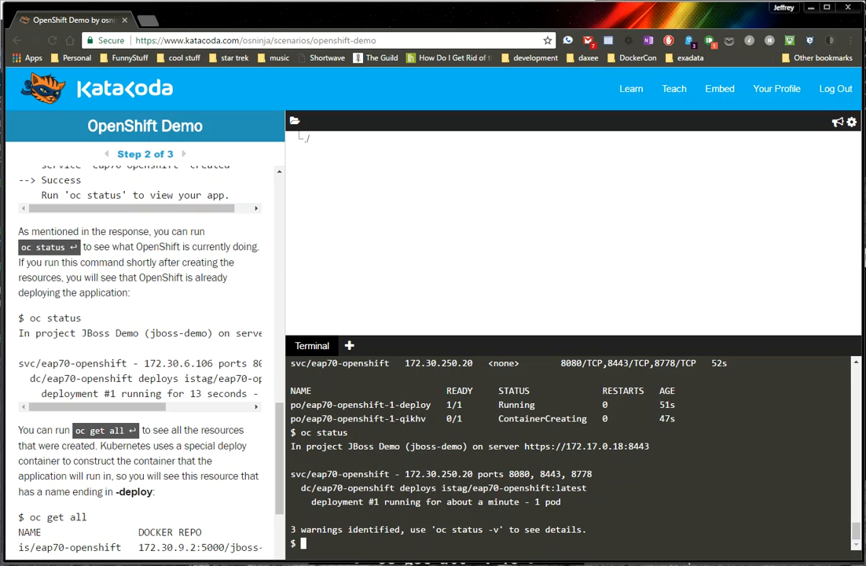
{"action": "type", "text": "oc status"}
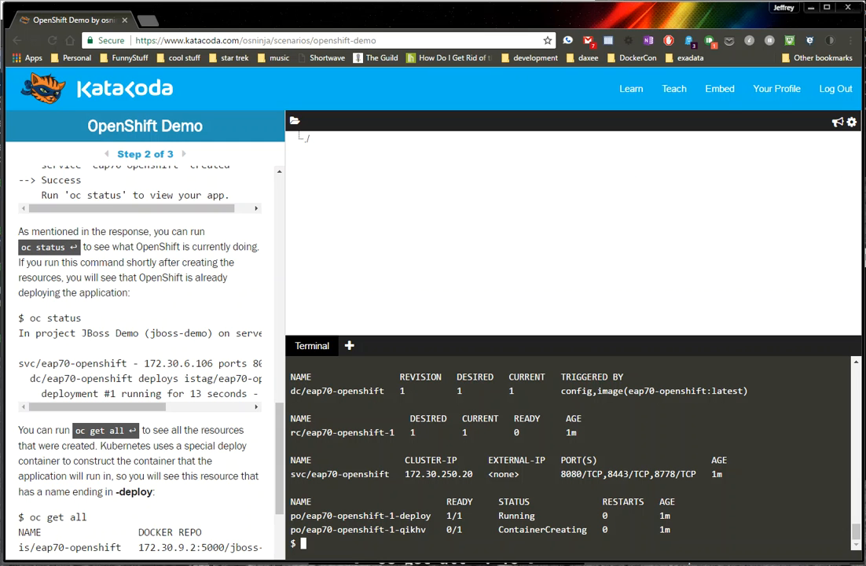
{"action": "type", "text": "oc get all"}
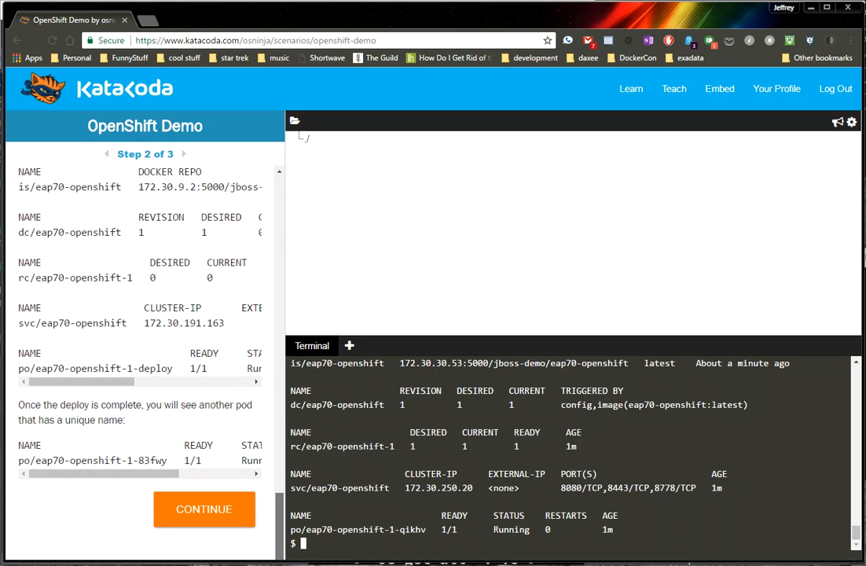
Advance to Step 3 - Verify the Server is Servicing Requests and describe the pod's events.
{"action": "left_click", "coordinate": [204, 510]}
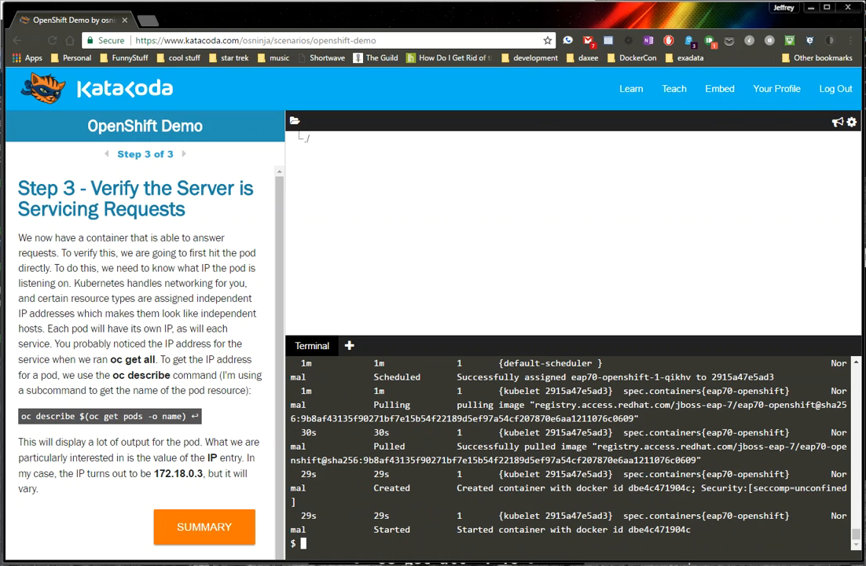
Run curl 172.18.0.3:8080 | less to fetch the JBoss EAP 7 page from the pod.
{"action": "type", "text": "curl"}
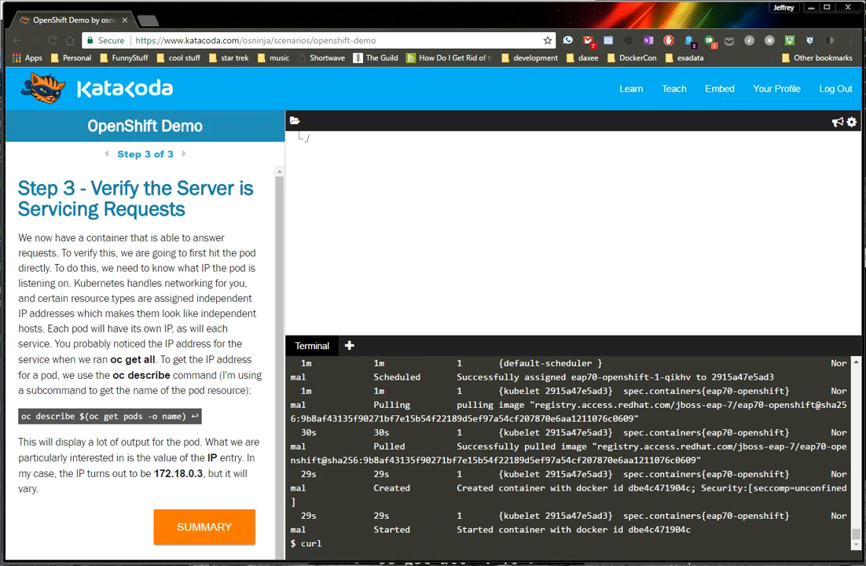
{"action": "type", "text": "172."}
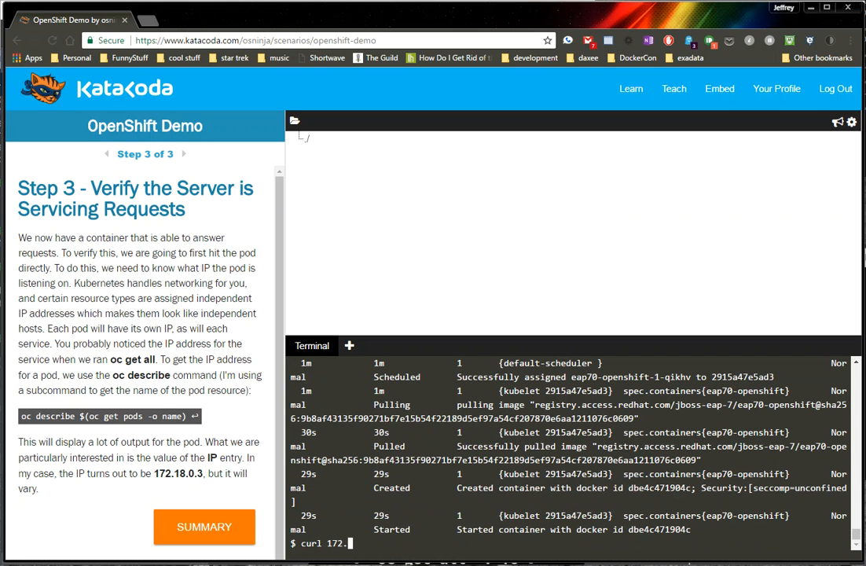
{"action": "type", "text": "18"}
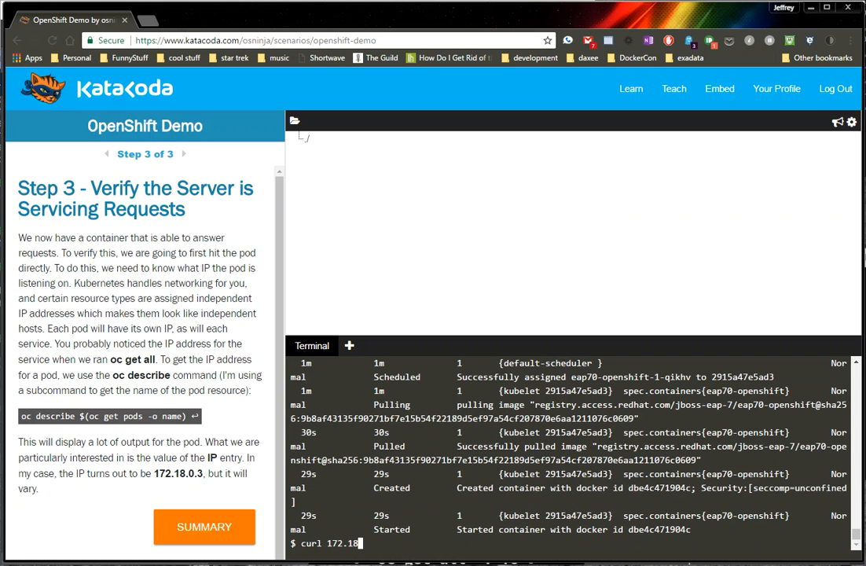
{"action": "type", "text": ".0.3 | less"}
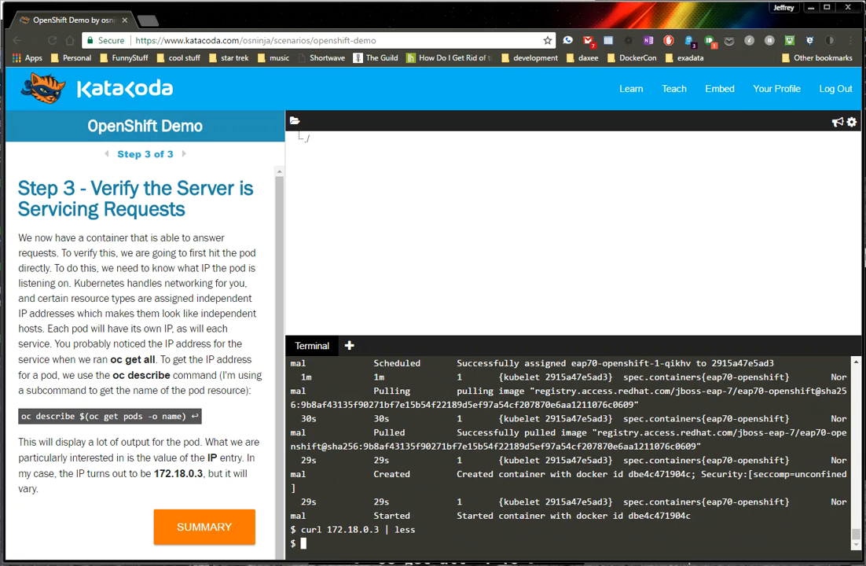
{"action": "type", "text": "curl 172.18.0.3 | less"}
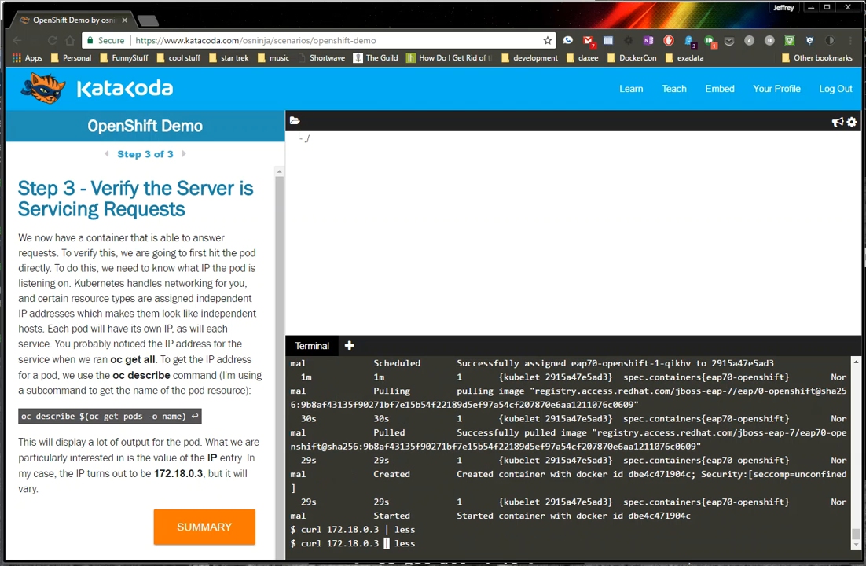
{"action": "type", "text": ":8"}
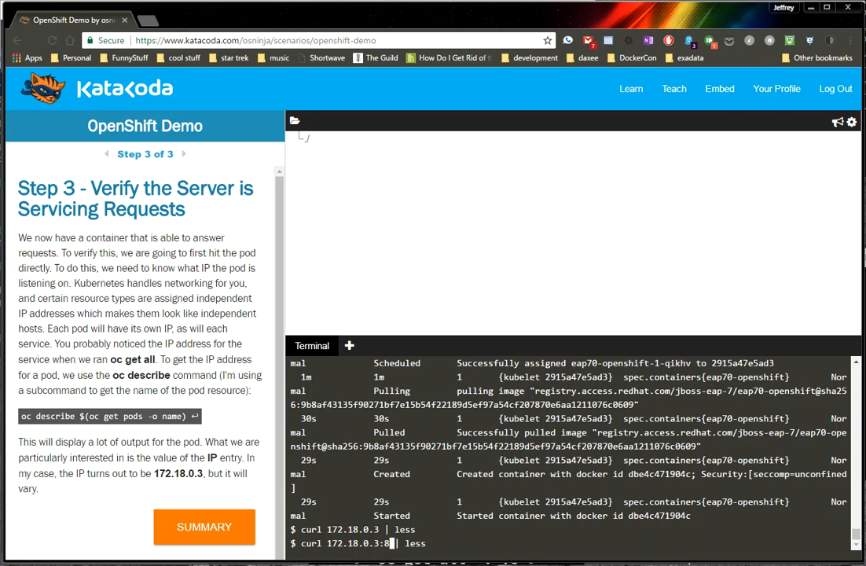
{"action": "key", "text": "Return"}
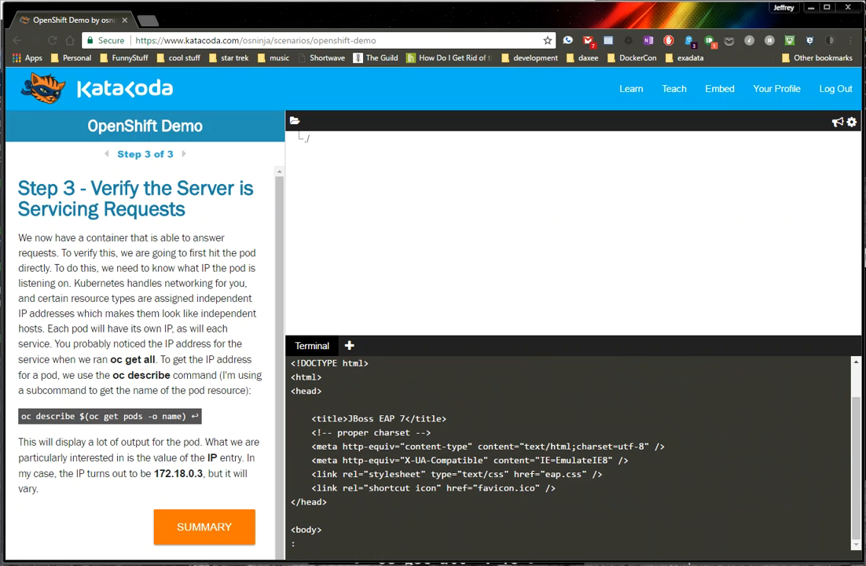
{"action": "scroll", "scroll_direction": "down", "scroll_amount": 3}
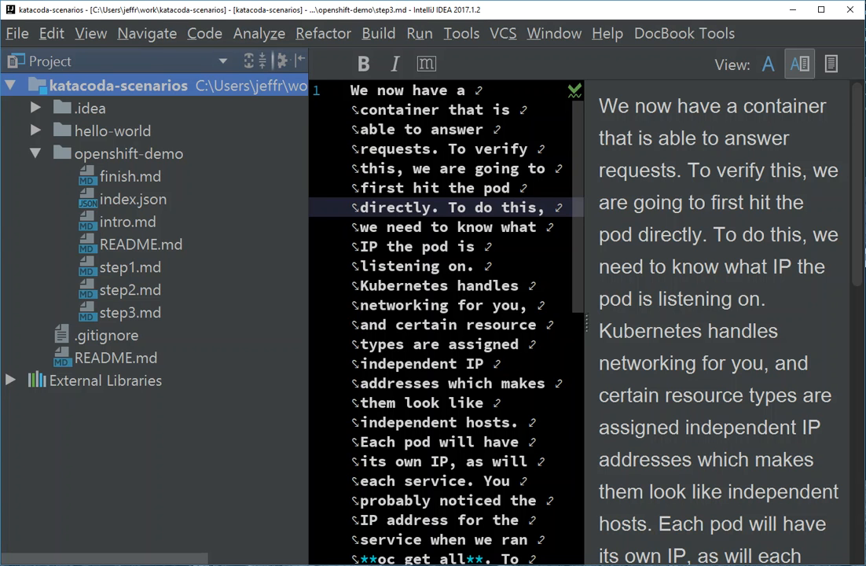
View the openshift-demo index.json listing step1.md, step2.md and step3.md with intro and finish.
{"action": "left_click", "coordinate": [132, 198]}
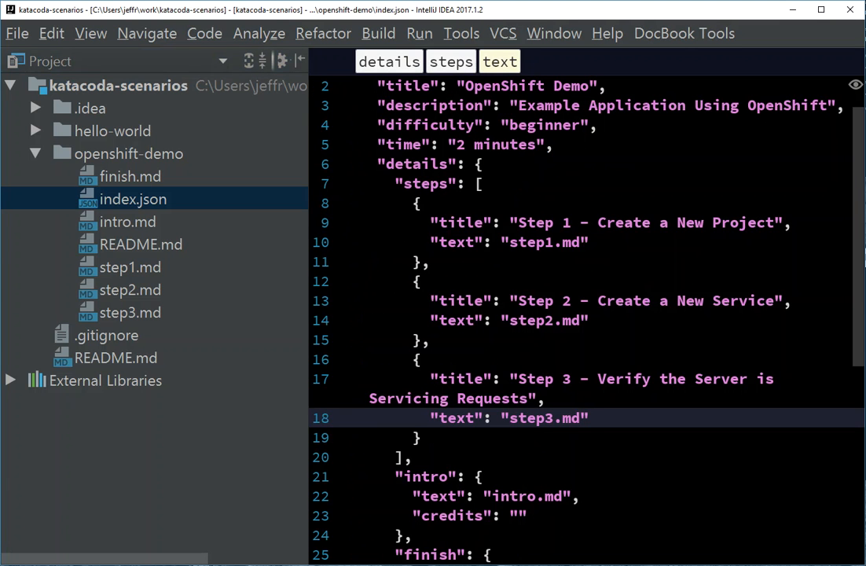
{"action": "left_click", "coordinate": [584, 418]}
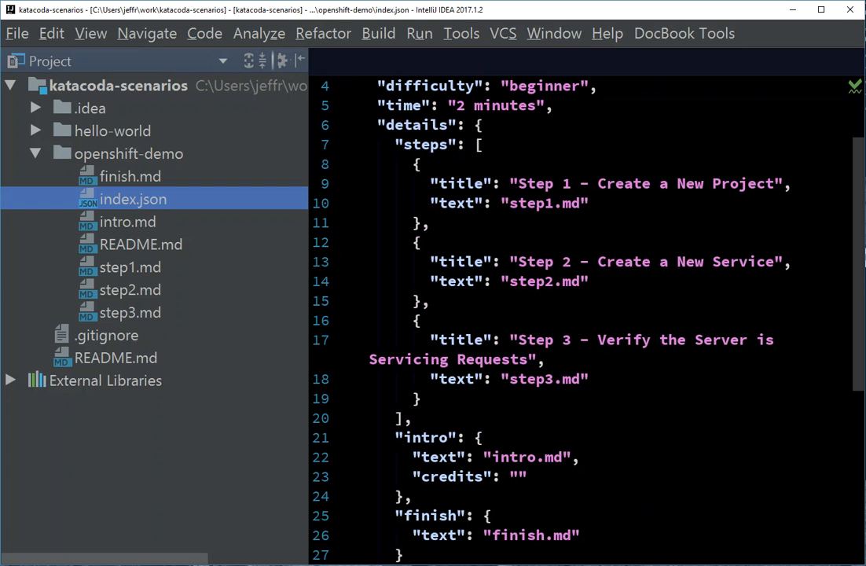
{"action": "left_click", "coordinate": [129, 267]}
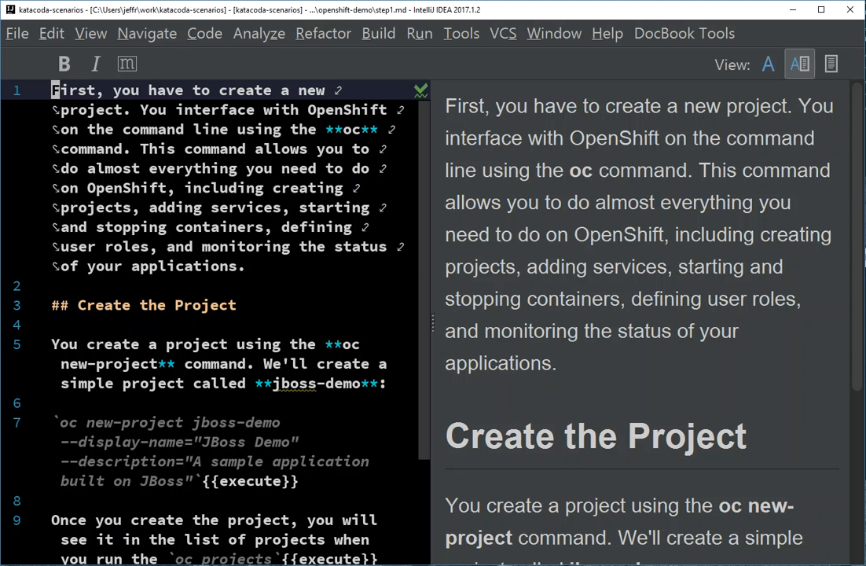
{"action": "left_click", "coordinate": [63, 168]}
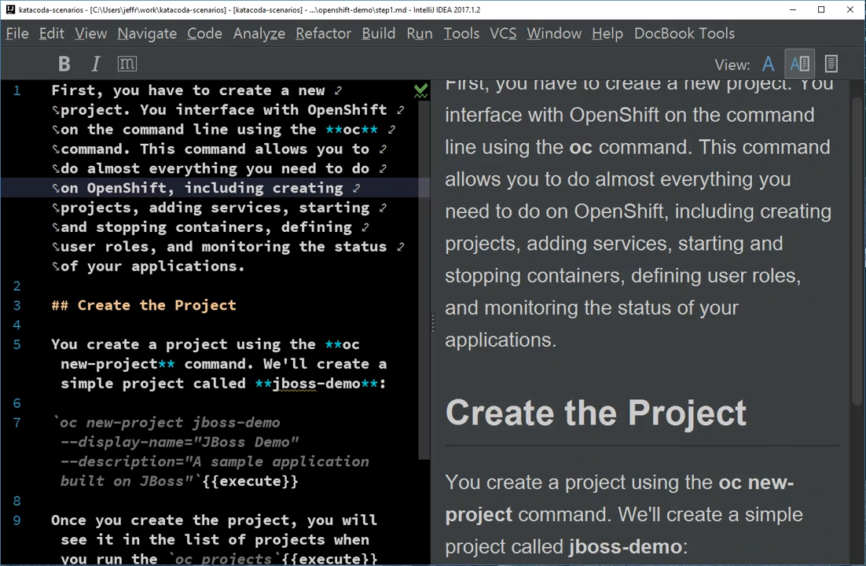
{"action": "scroll", "scroll_direction": "down", "scroll_amount": 3}
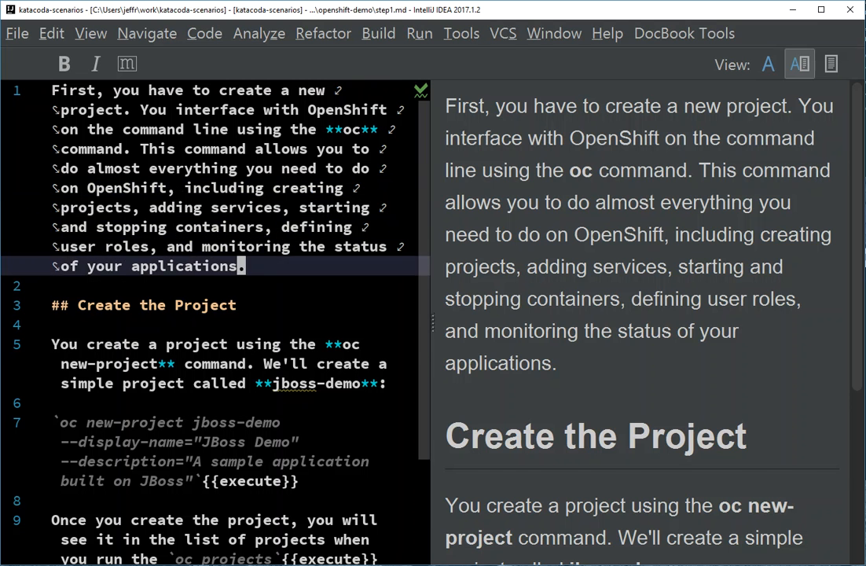
{"action": "scroll", "scroll_direction": "down", "scroll_amount": 3}
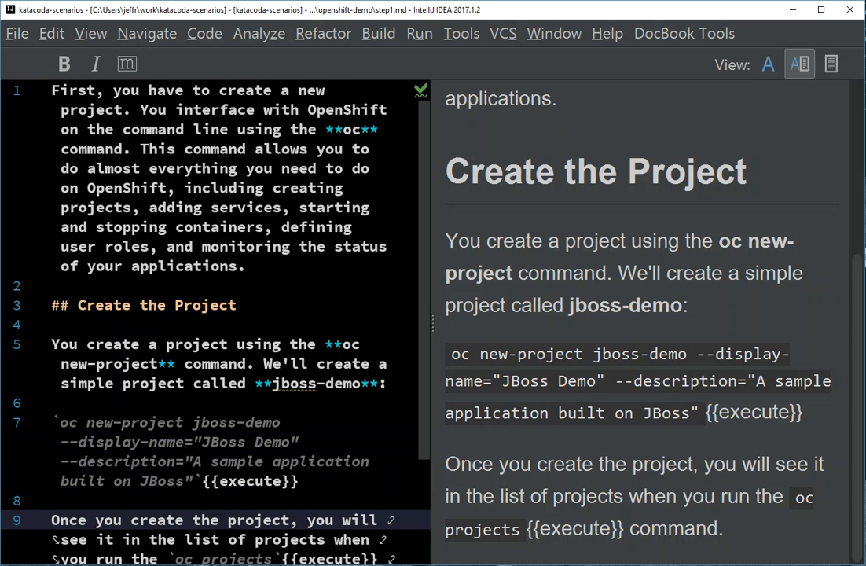
{"action": "scroll", "scroll_direction": "down", "scroll_amount": 3}
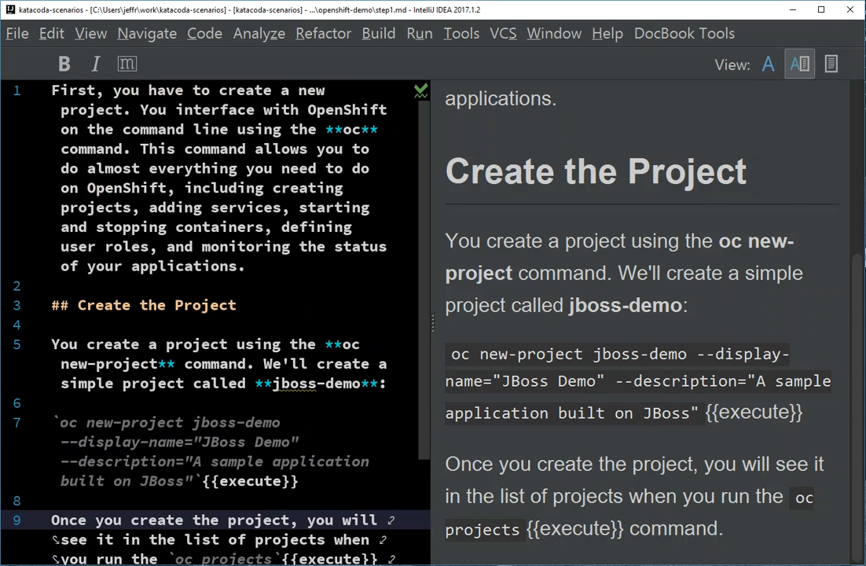
{"action": "left_click", "coordinate": [39, 60]}
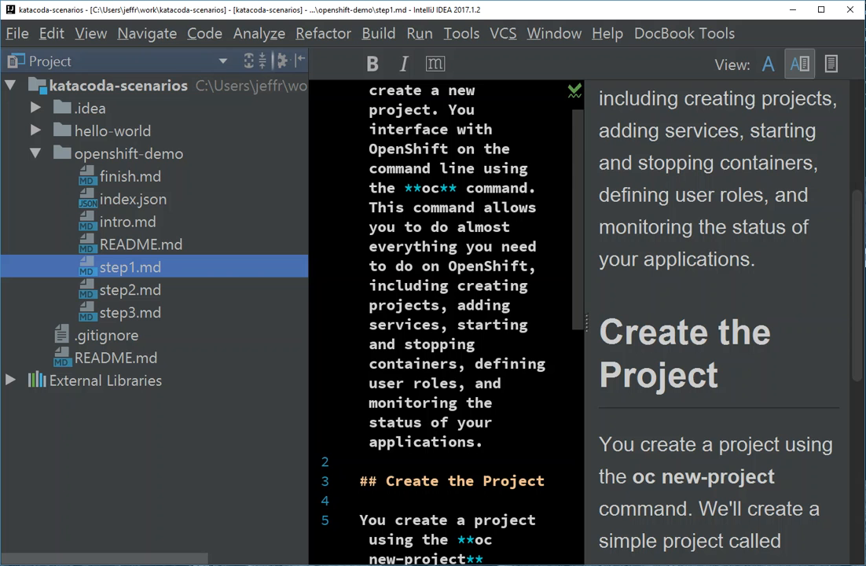
{"action": "left_click", "coordinate": [128, 222]}
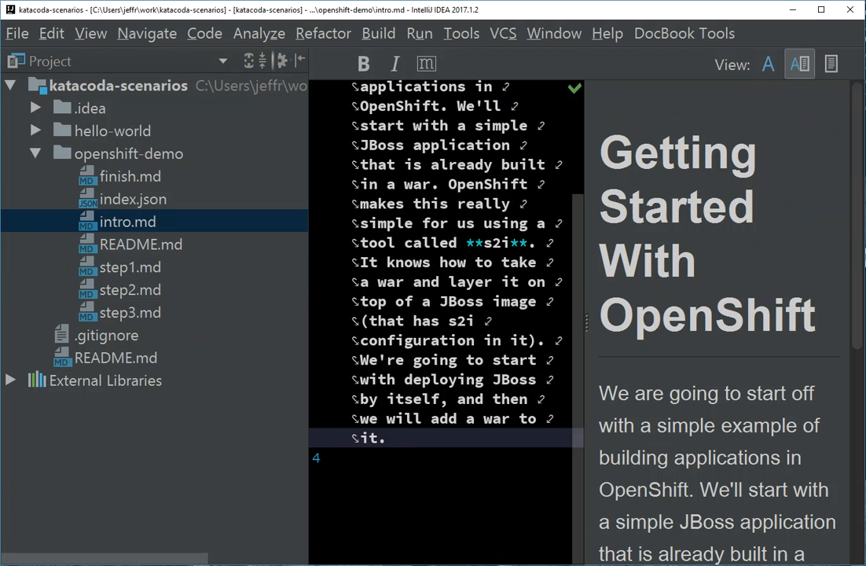
{"action": "left_click", "coordinate": [133, 198]}
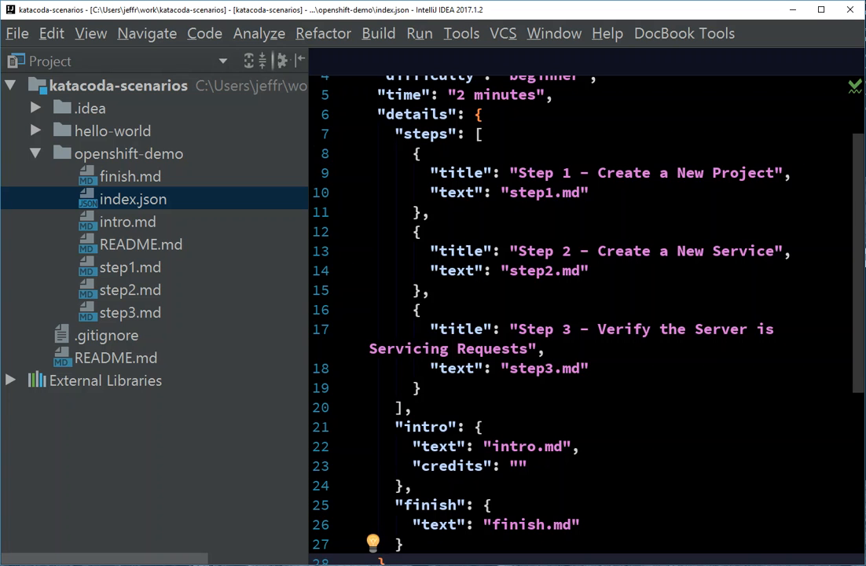
{"action": "scroll", "scroll_direction": "down", "scroll_amount": 3}
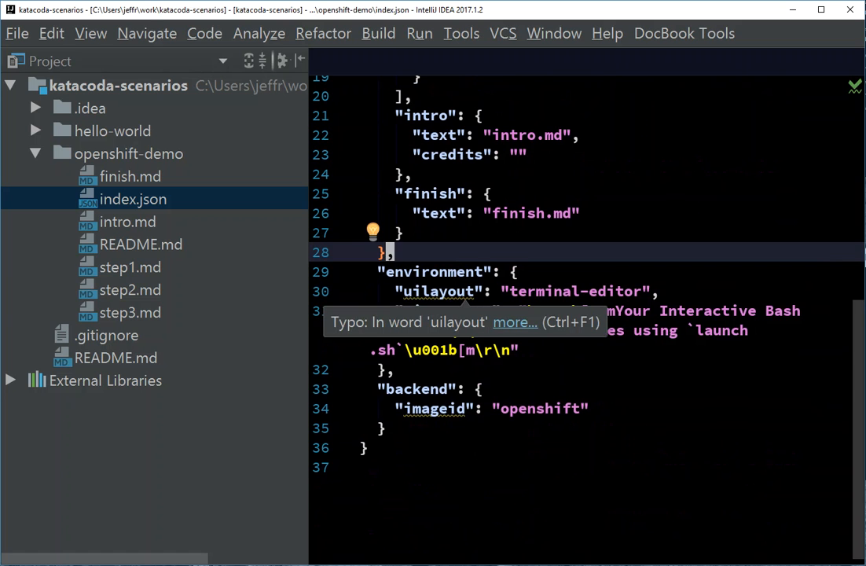
{"action": "double_click", "coordinate": [441, 291]}
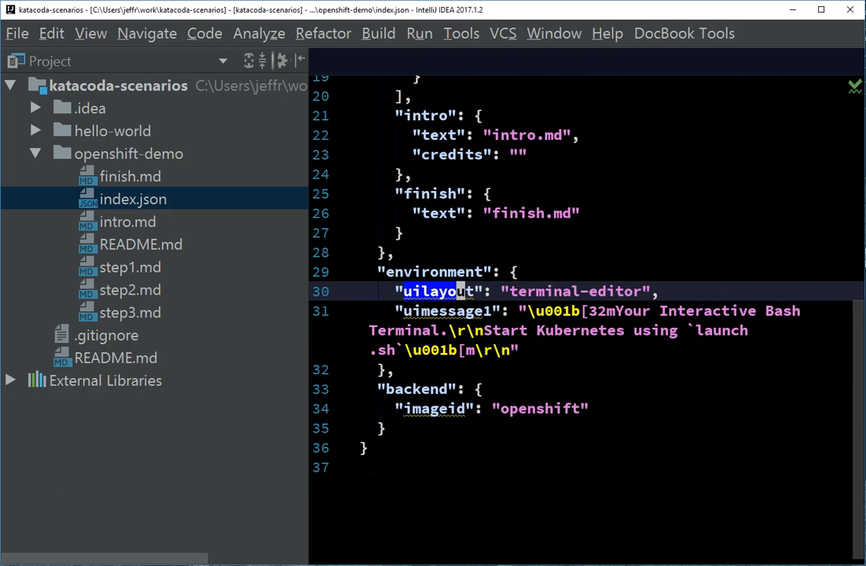
{"action": "left_click", "coordinate": [549, 291]}
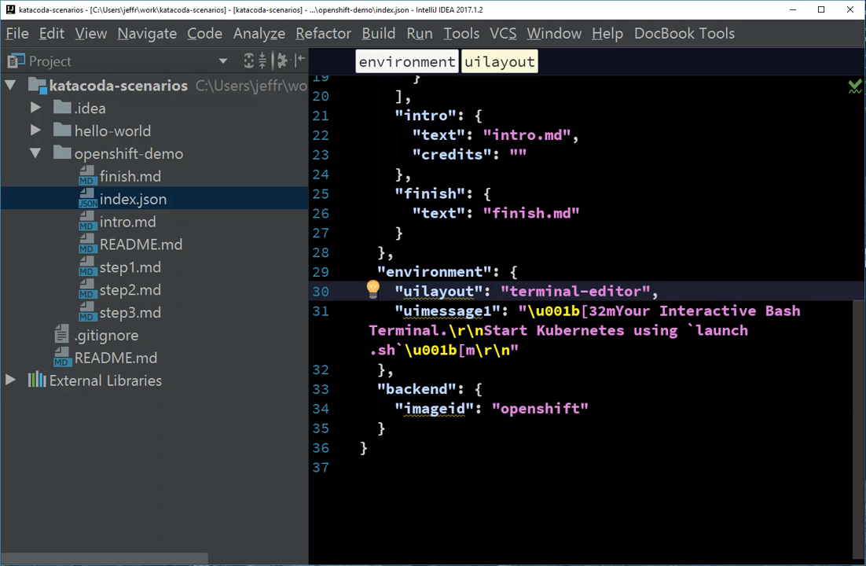
{"action": "key", "text": "alt+tab"}
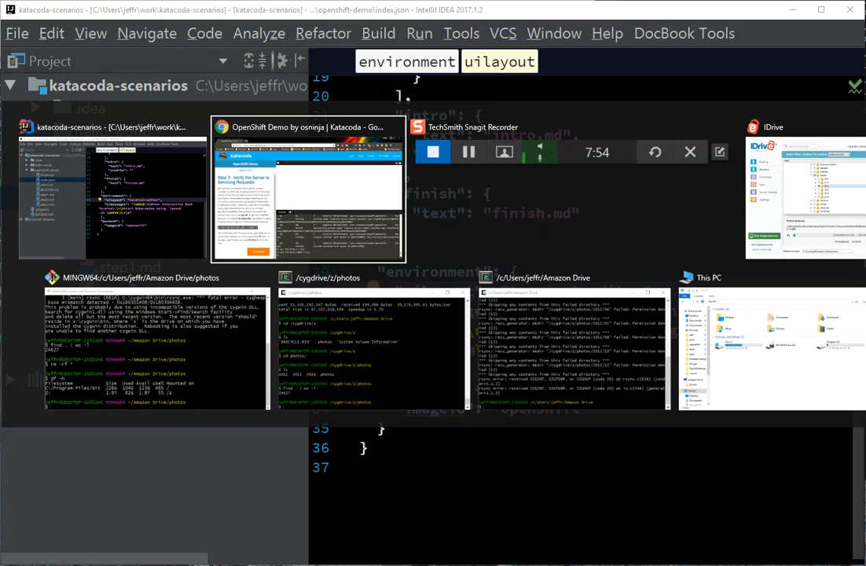
{"action": "left_click", "coordinate": [308, 192]}
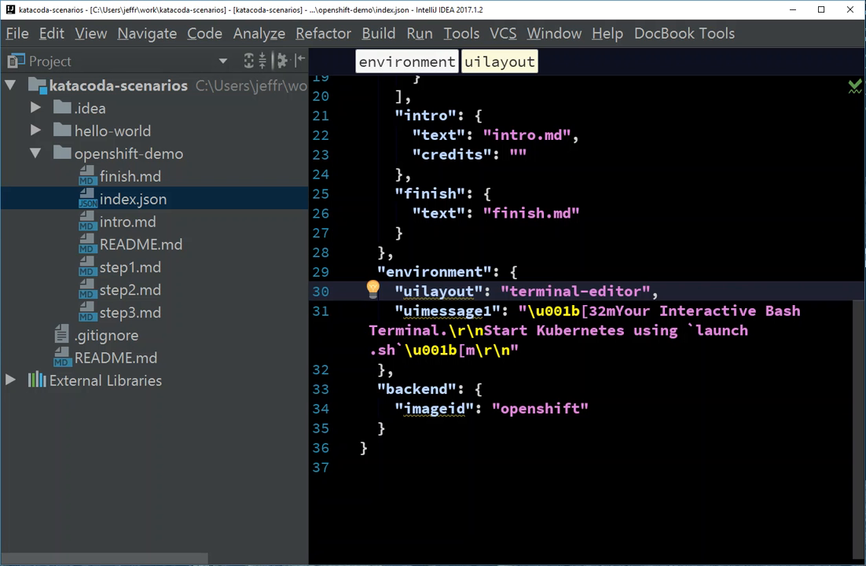
{"action": "mouse_move", "coordinate": [434, 409]}
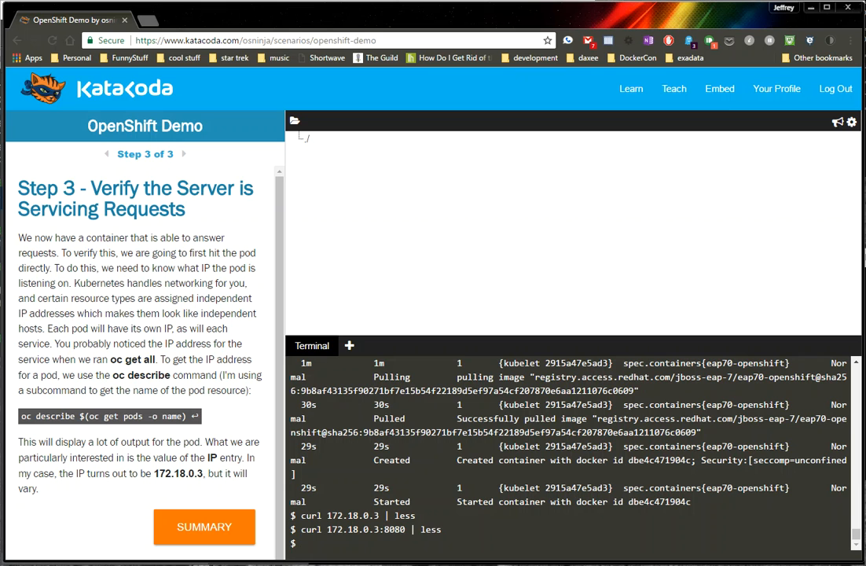
Run echo hello in the scenario terminal to see it print hello.
{"action": "type", "text": "echo hello"}
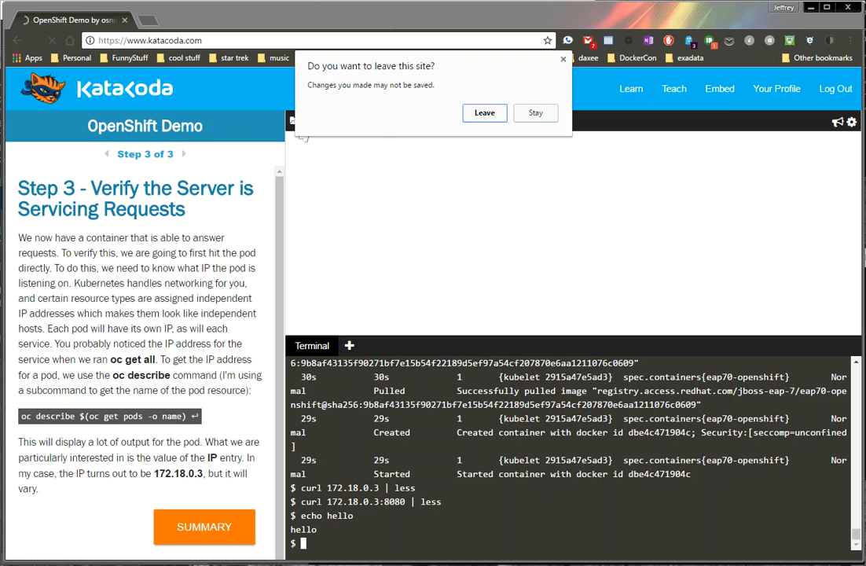
Leave the scenario, browse the Most Popular Courses catalog, then head to the Teach page.
{"action": "left_click", "coordinate": [485, 113]}
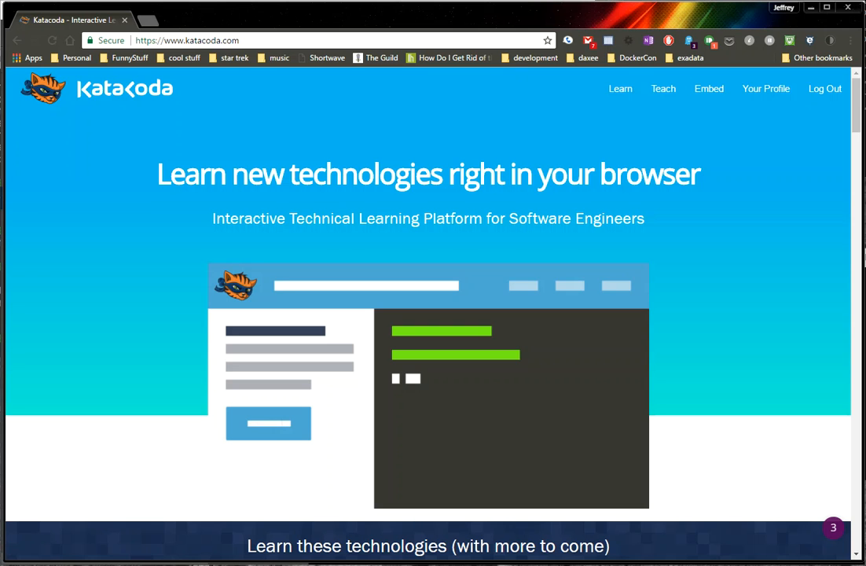
{"action": "mouse_move", "coordinate": [619, 88]}
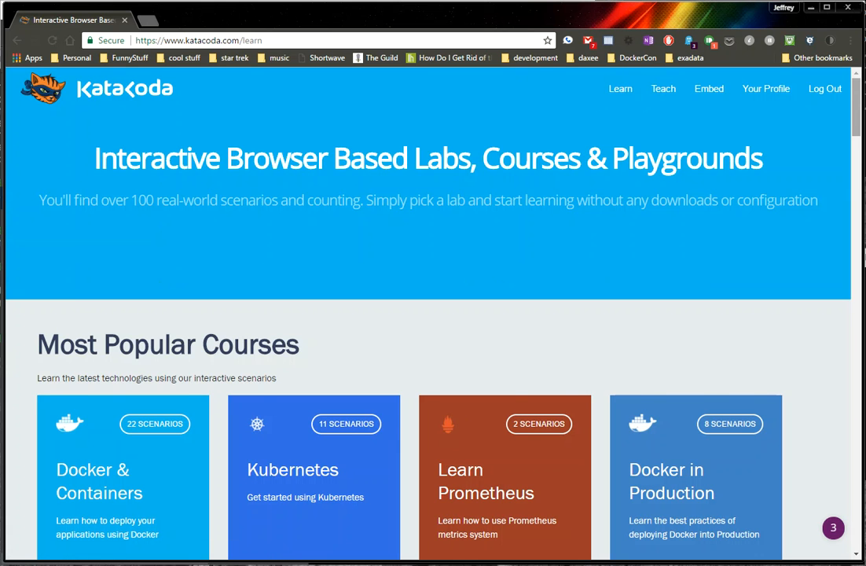
{"action": "scroll", "scroll_direction": "down", "scroll_amount": 3}
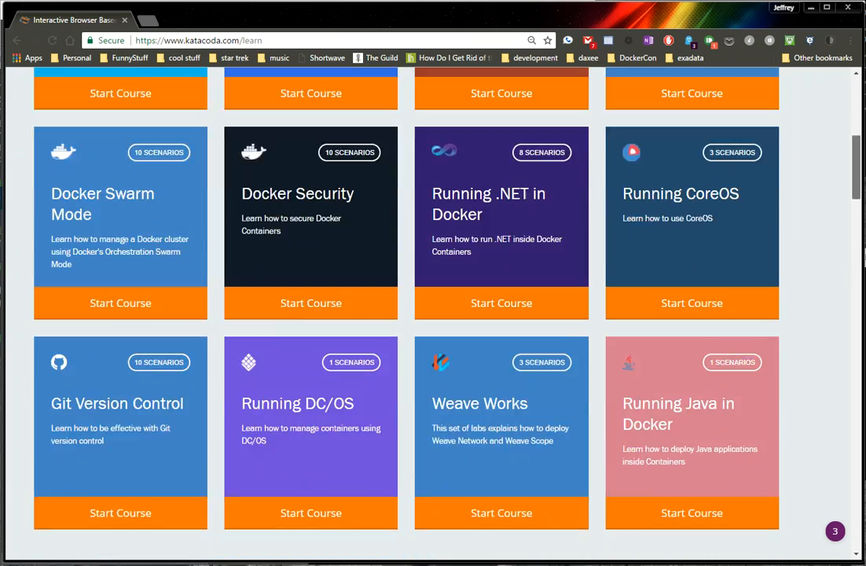
{"action": "scroll", "scroll_direction": "down", "scroll_amount": 3}
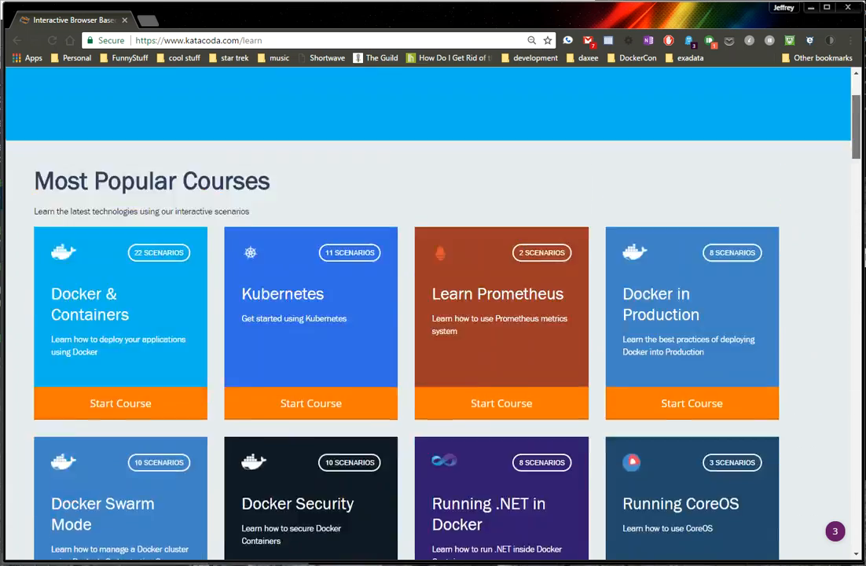
{"action": "scroll", "scroll_direction": "up", "scroll_amount": 3}
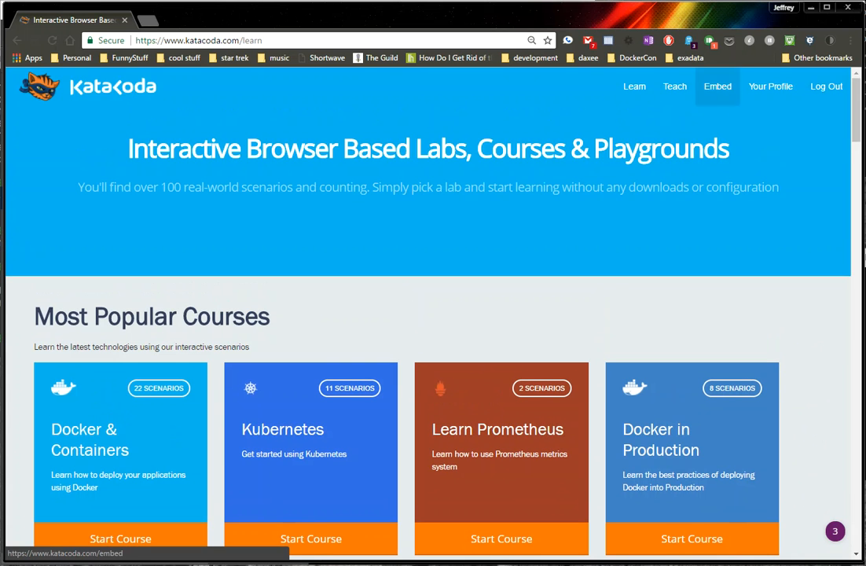
{"action": "left_click", "coordinate": [674, 87]}
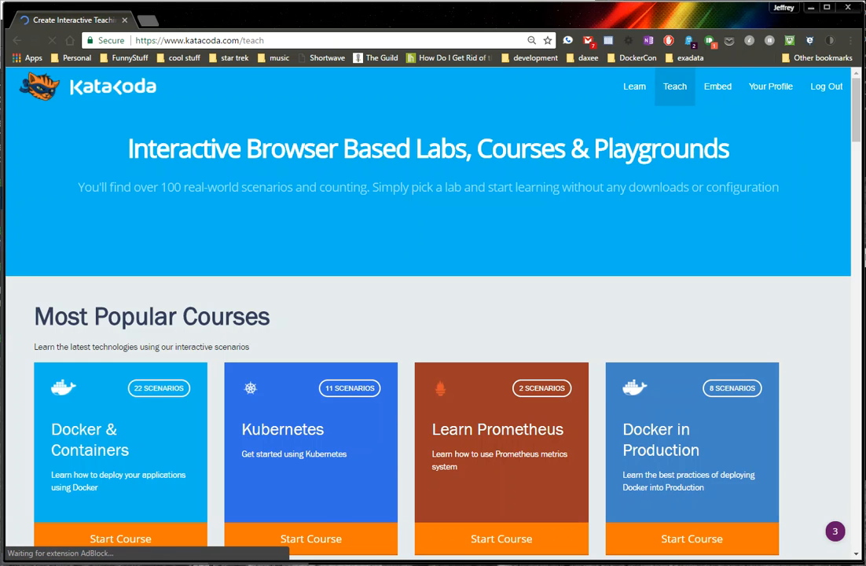
{"action": "left_click", "coordinate": [675, 87]}
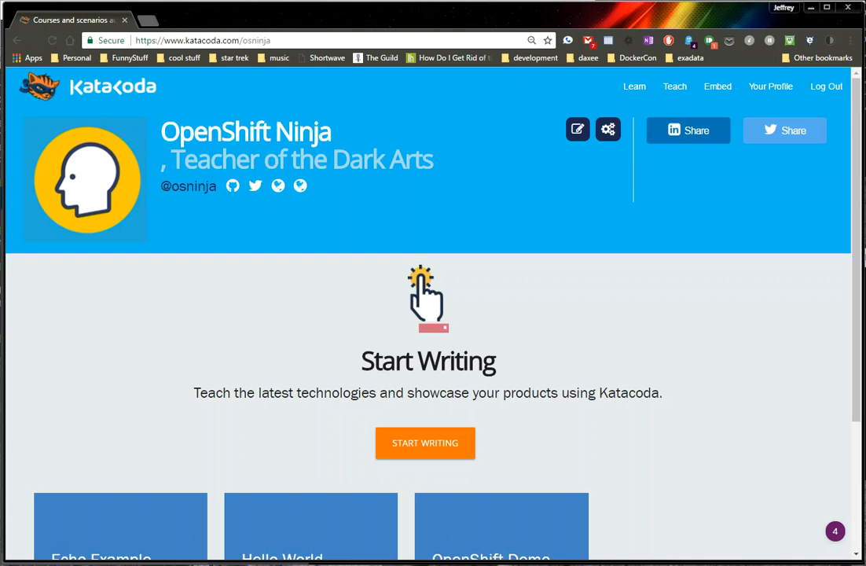
{"action": "scroll", "scroll_direction": "down", "scroll_amount": 3}
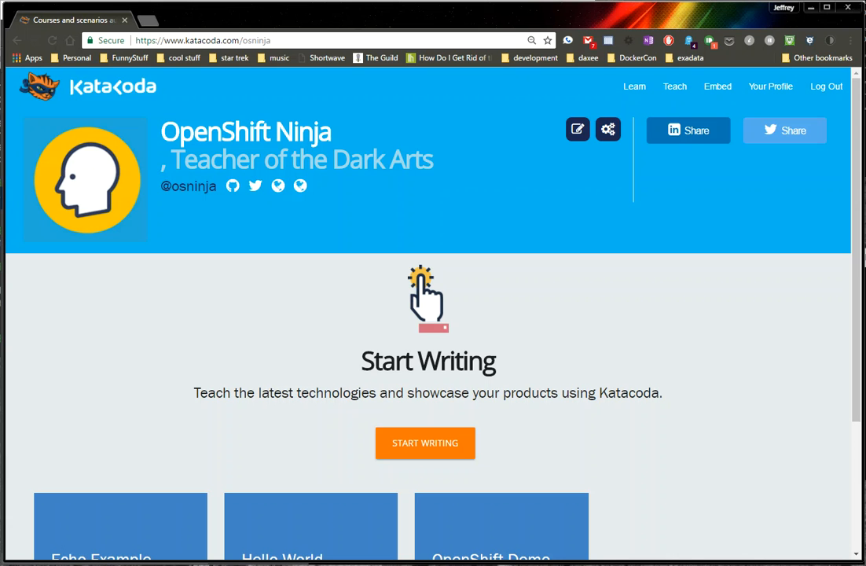
{"action": "mouse_move", "coordinate": [327, 57]}
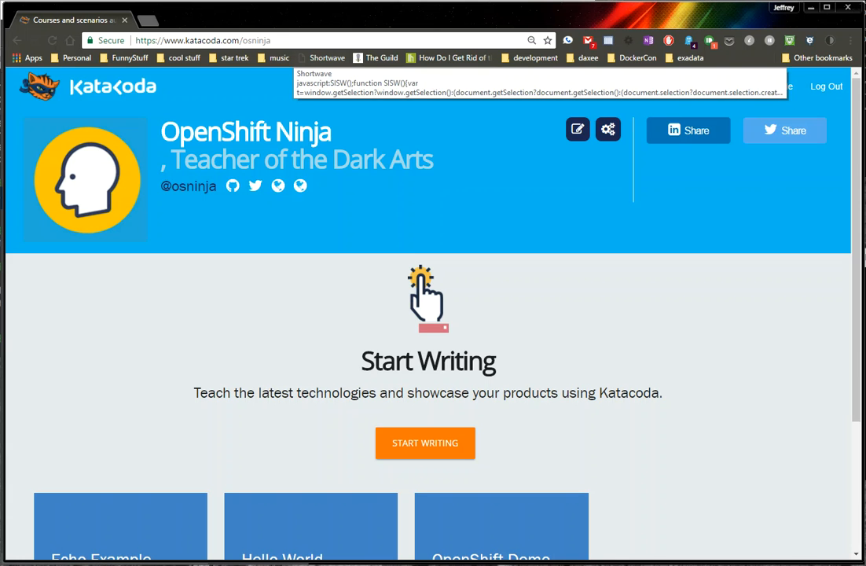